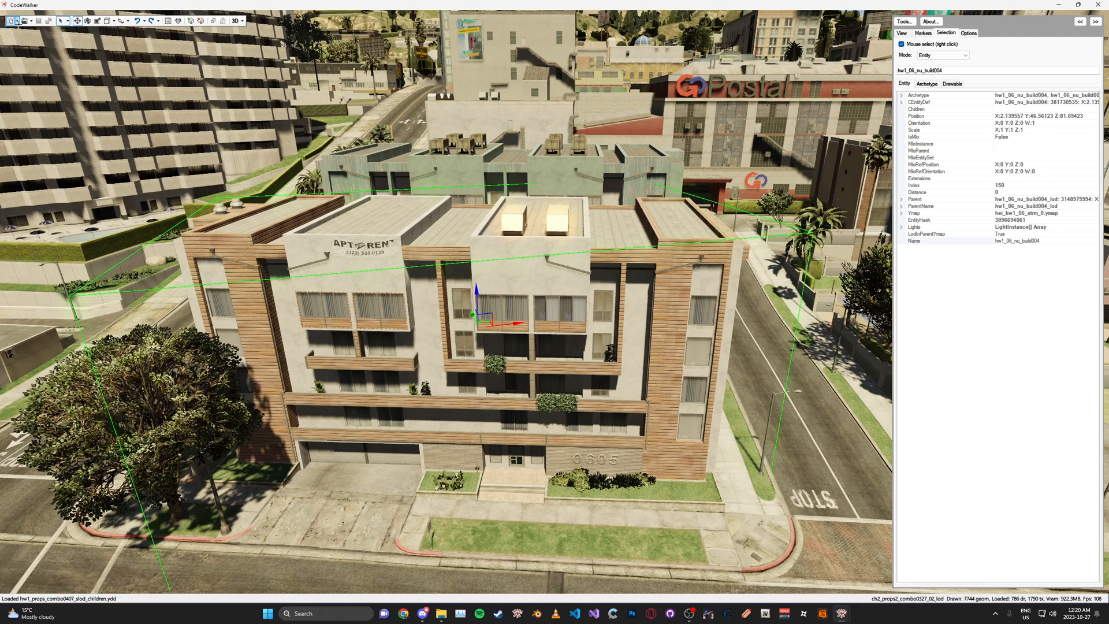
{"action": "mouse_move", "coordinate": [8, 20]}
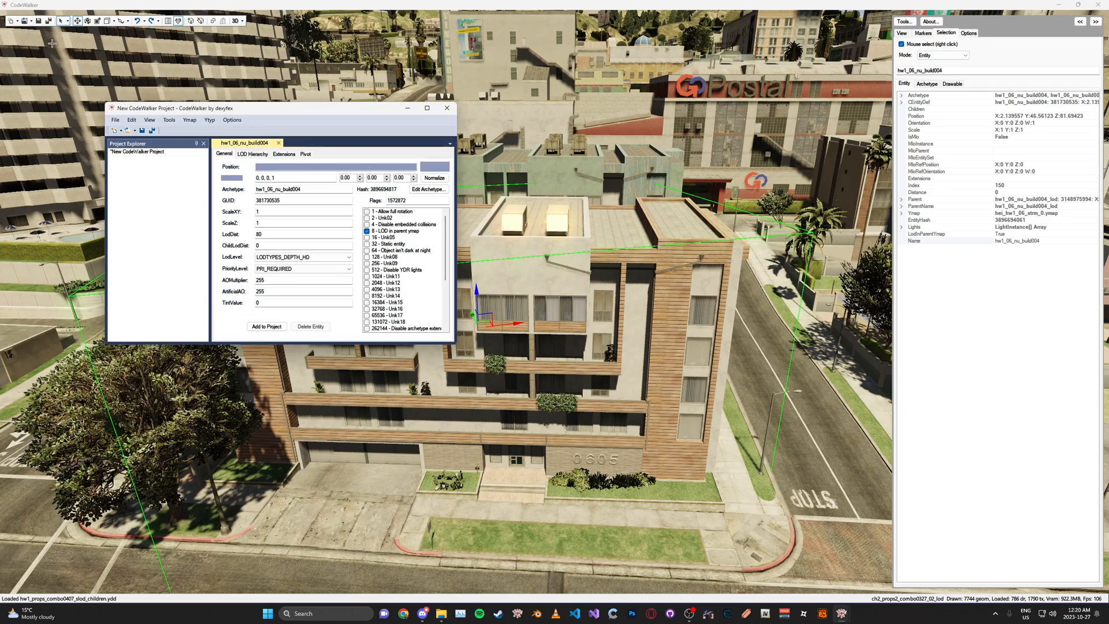
Step: Drag the project window to the right to reveal the hw1_06_nu_build004 building
{"action": "left_click_drag", "start_coordinate": [276, 107], "coordinate": [472, 104]}
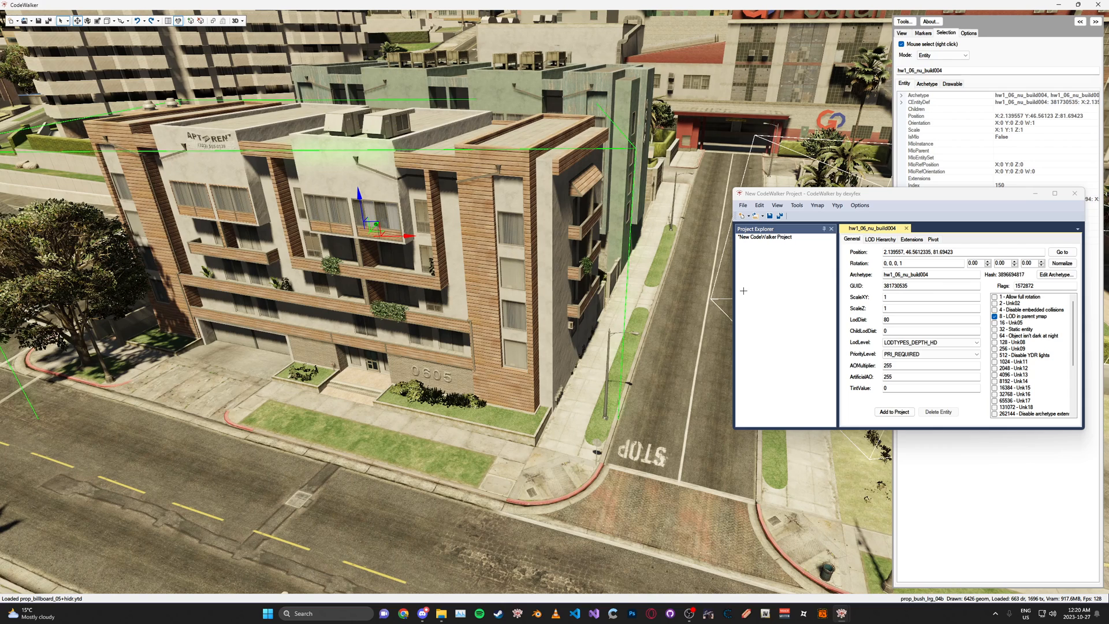
Step: Add hei_hw1_06_strm_0.ymap to the project and show its properties
{"action": "left_click", "coordinate": [893, 412]}
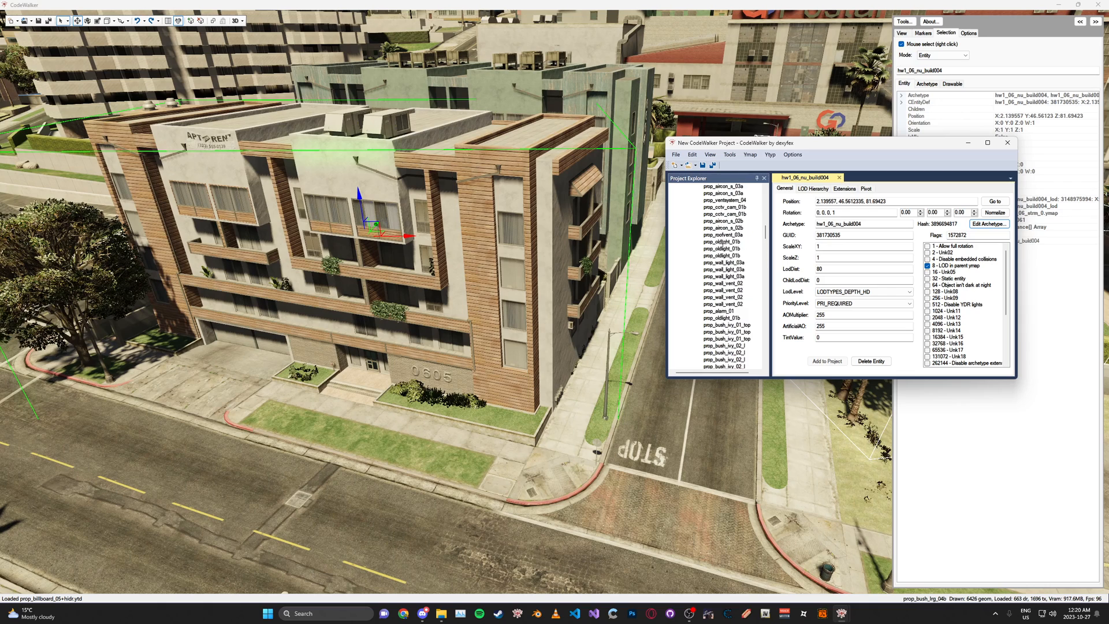
{"action": "left_click", "coordinate": [714, 199]}
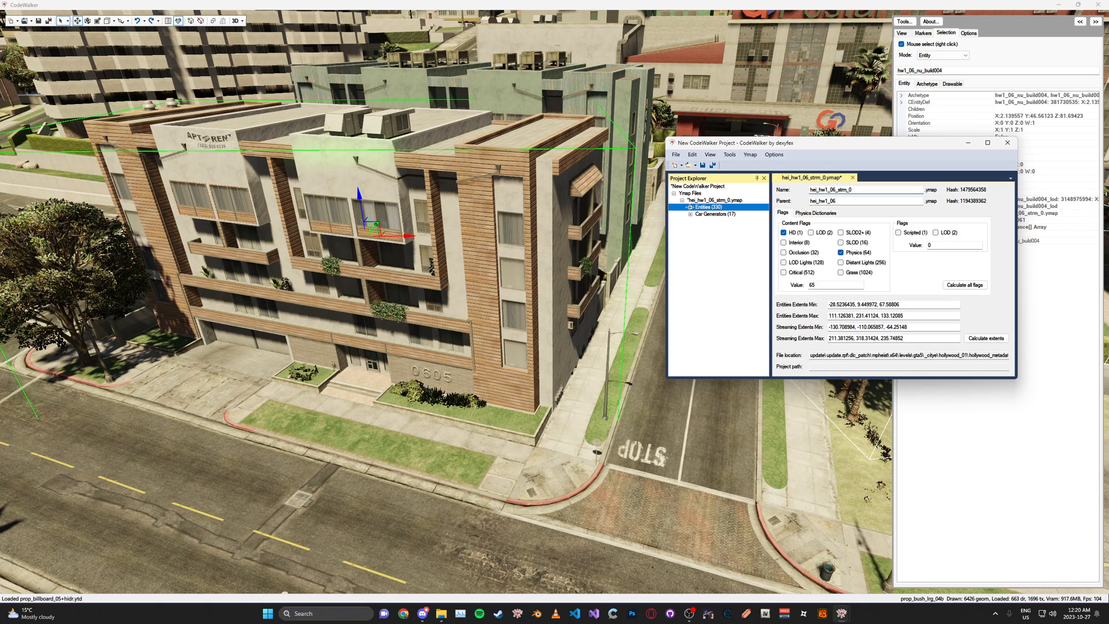
{"action": "left_click", "coordinate": [719, 199]}
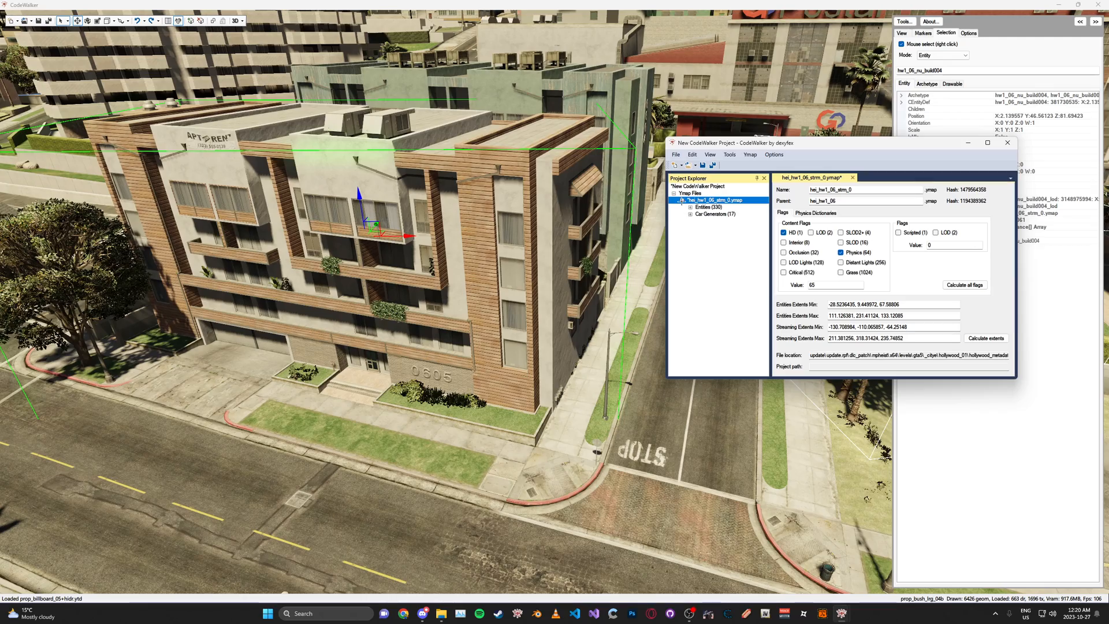
{"action": "left_click", "coordinate": [689, 199]}
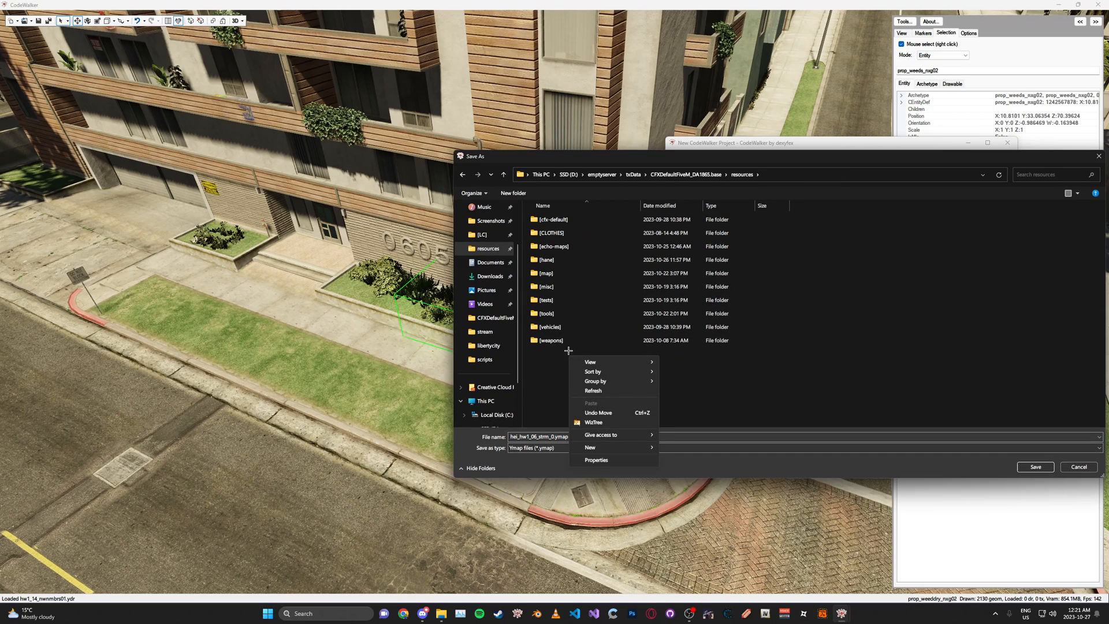
Step: Create a folder named 'tutorial' inside the resources folder
{"action": "left_click", "coordinate": [589, 447]}
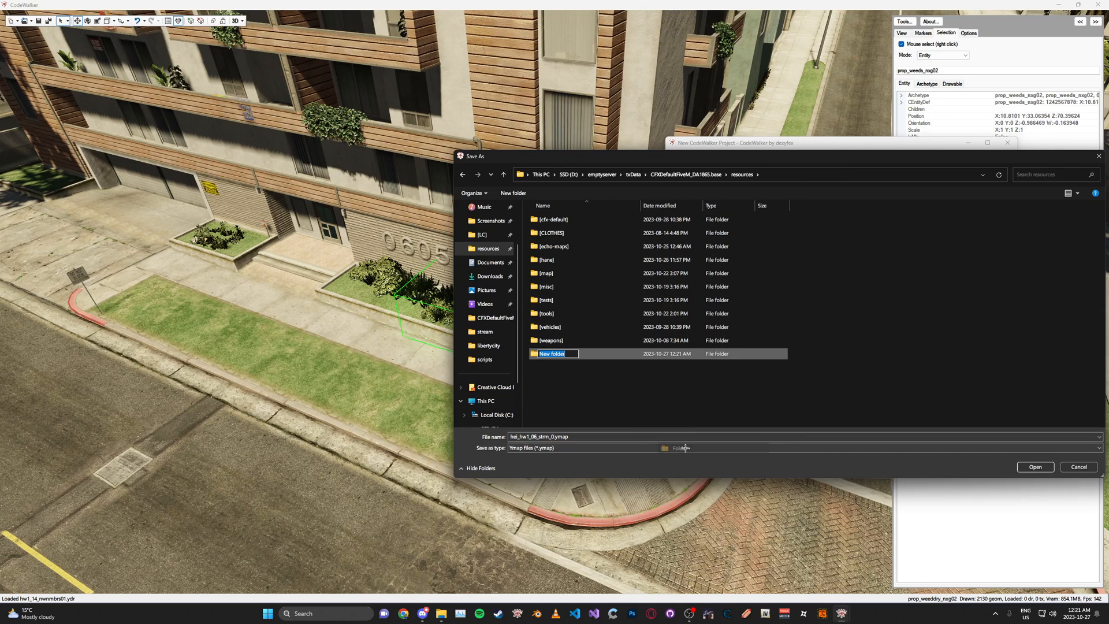
{"action": "type", "text": "tutorial"}
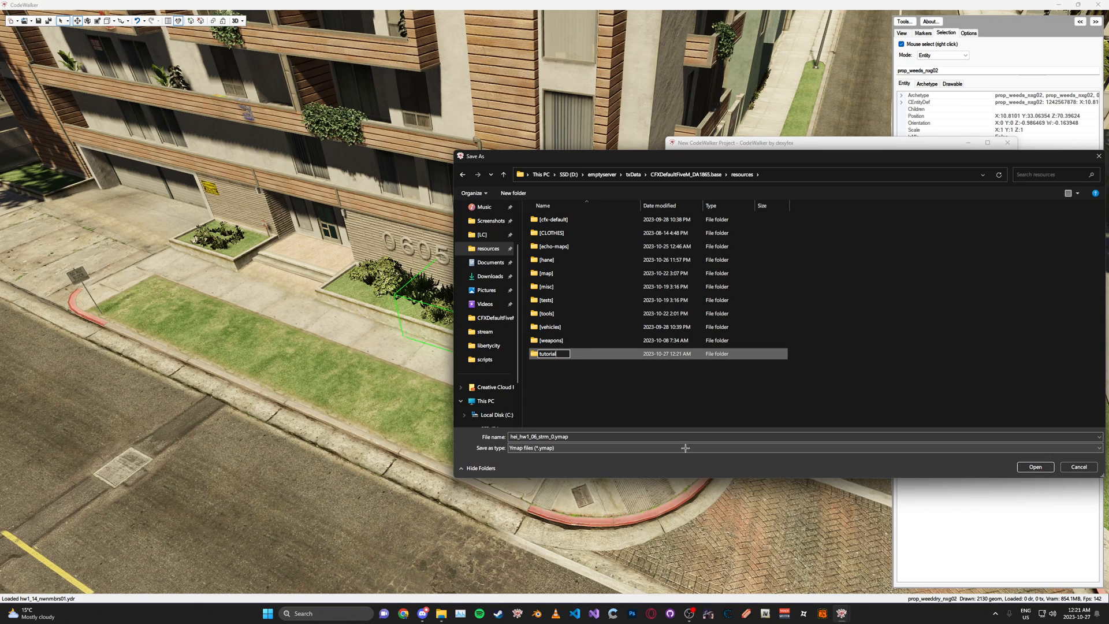
{"action": "left_click", "coordinate": [1034, 466]}
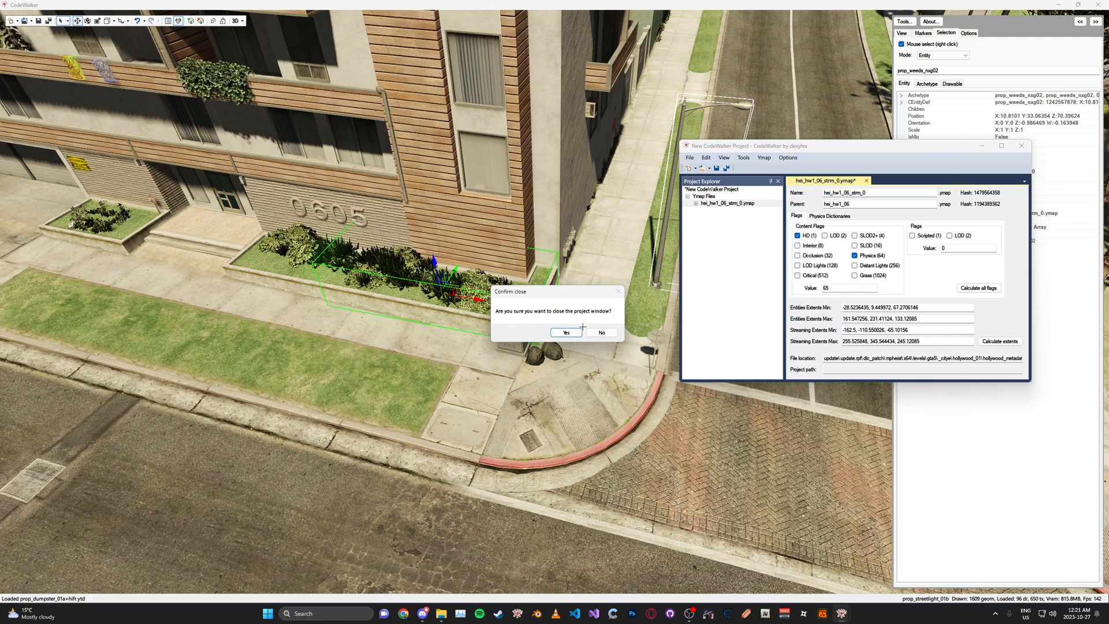
Step: Confirm closing the old project and start a new project via File > New
{"action": "left_click", "coordinate": [566, 333]}
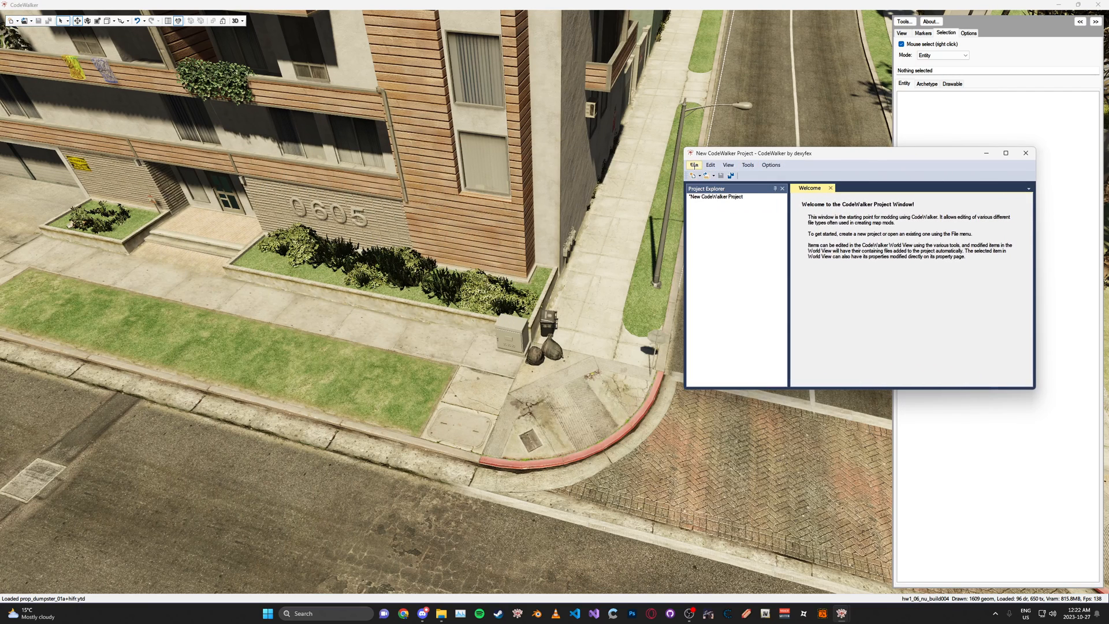
{"action": "left_click", "coordinate": [694, 165]}
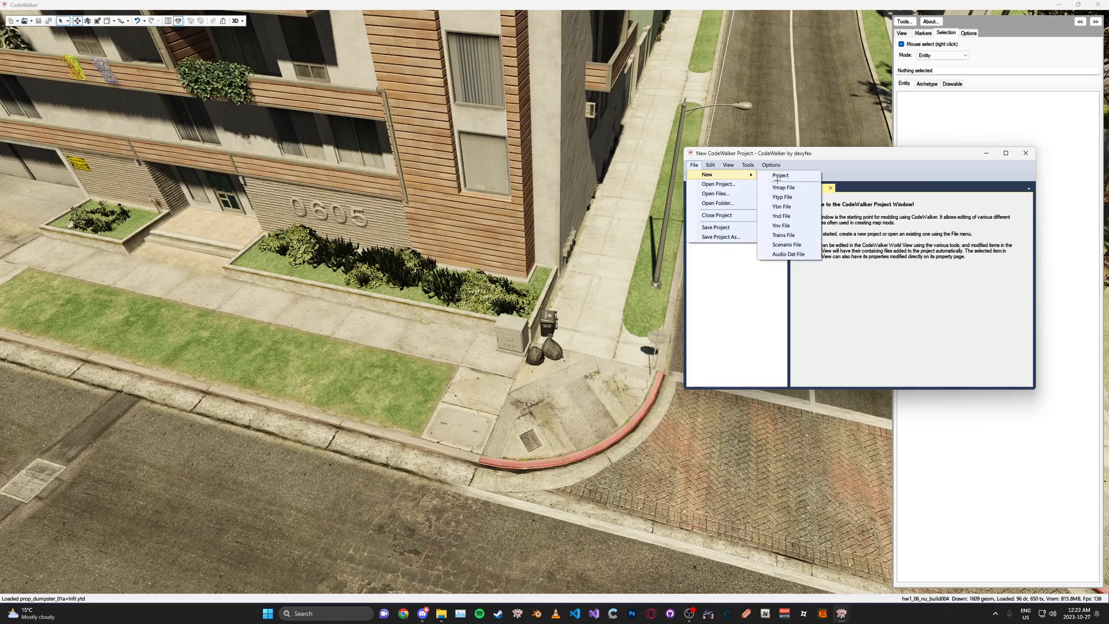
{"action": "left_click", "coordinate": [782, 187]}
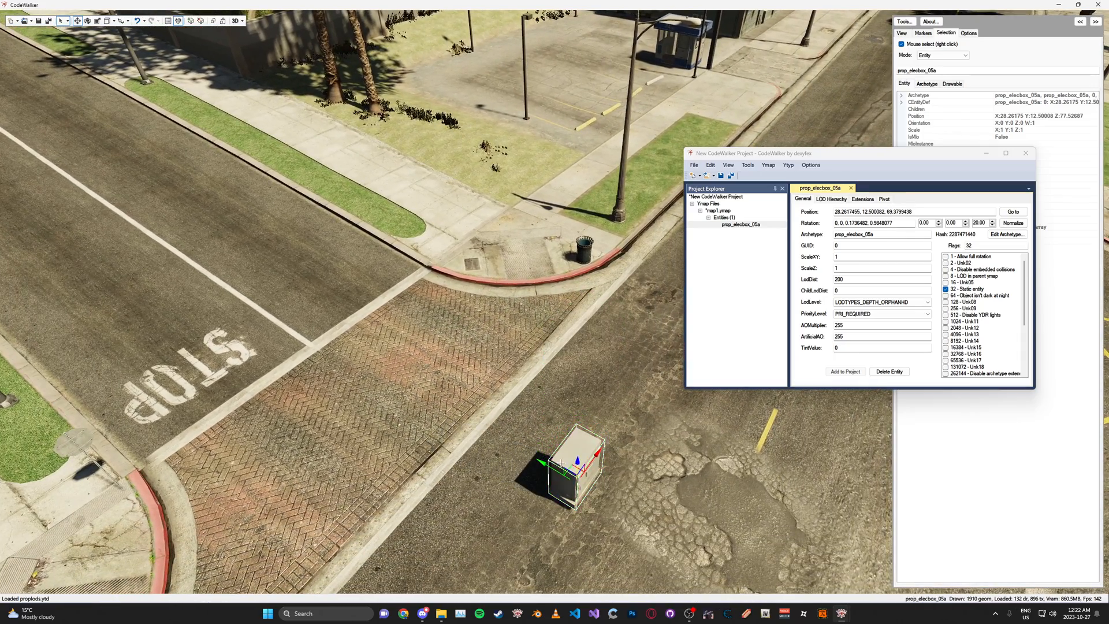
Step: Move prop_elecbox_05a onto the brick paving and set its LOD distance to 200
{"action": "left_click_drag", "start_coordinate": [573, 460], "coordinate": [413, 371]}
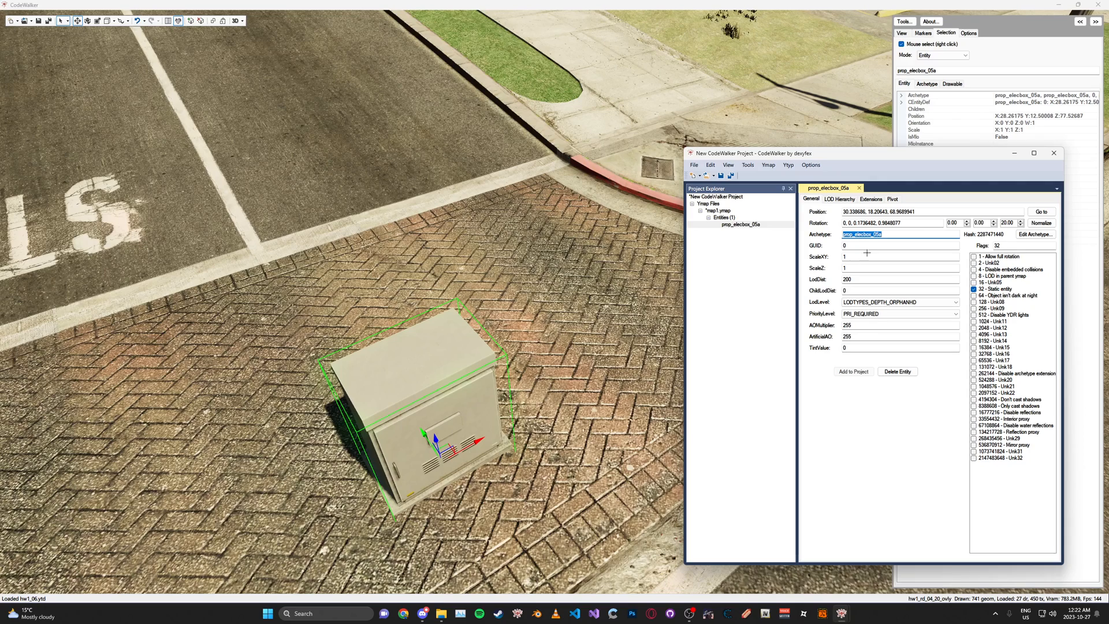
{"action": "left_click", "coordinate": [899, 278]}
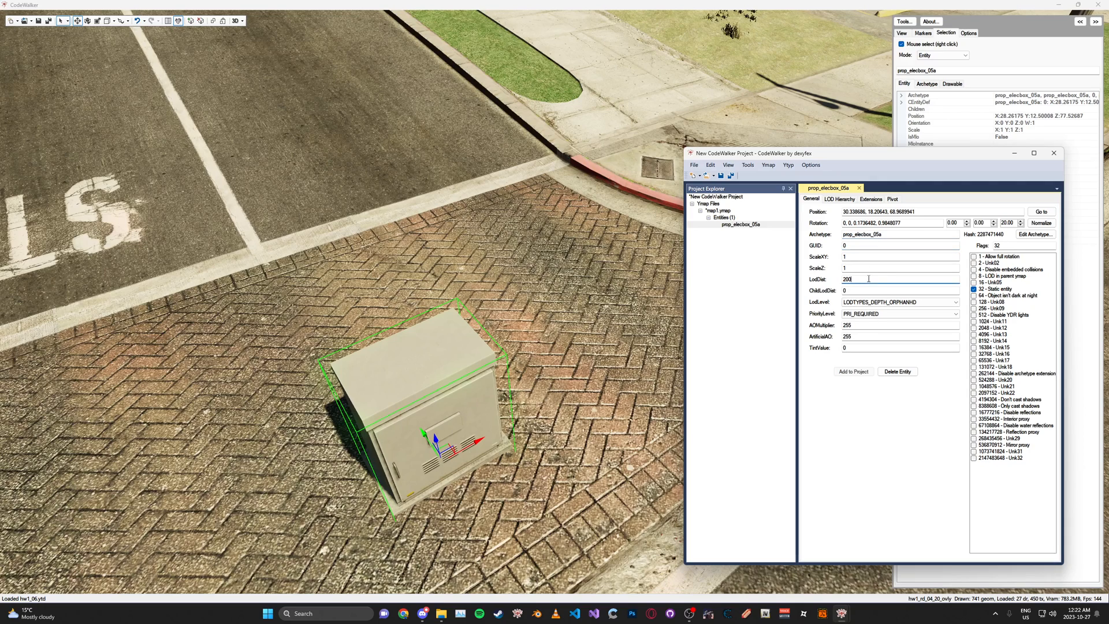
{"action": "triple_click", "coordinate": [898, 278]}
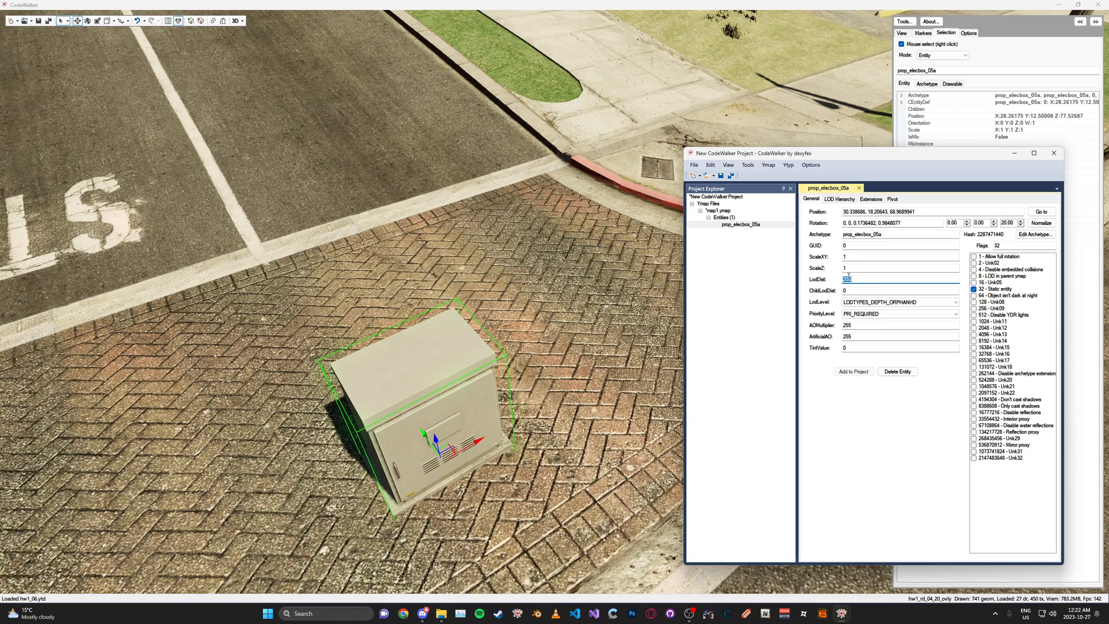
{"action": "type", "text": "200"}
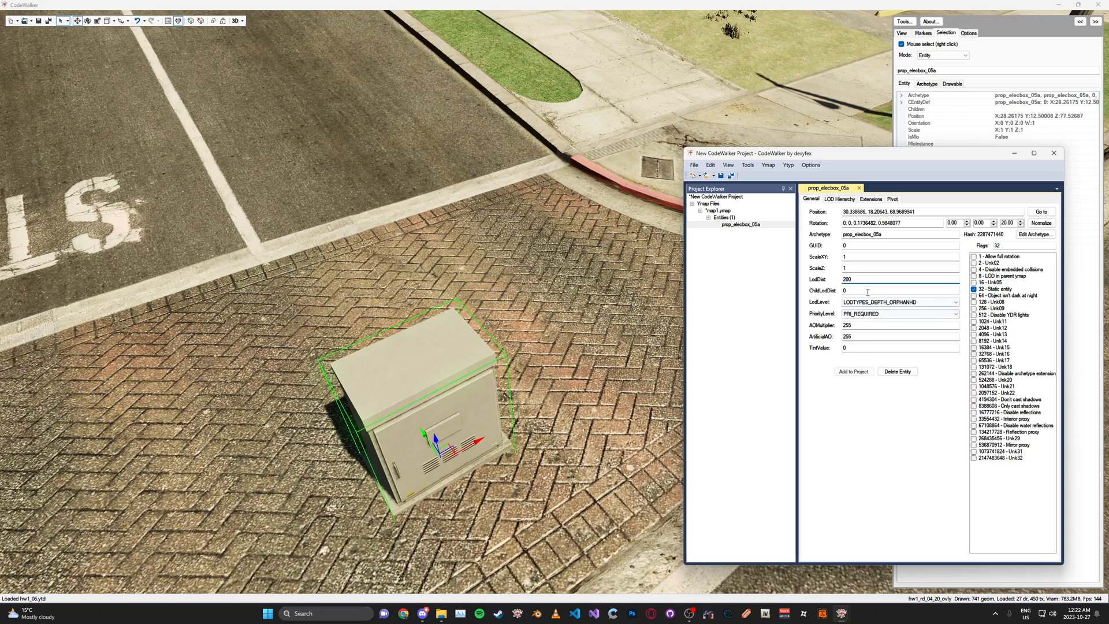
{"action": "left_click_drag", "start_coordinate": [749, 153], "coordinate": [523, 132]}
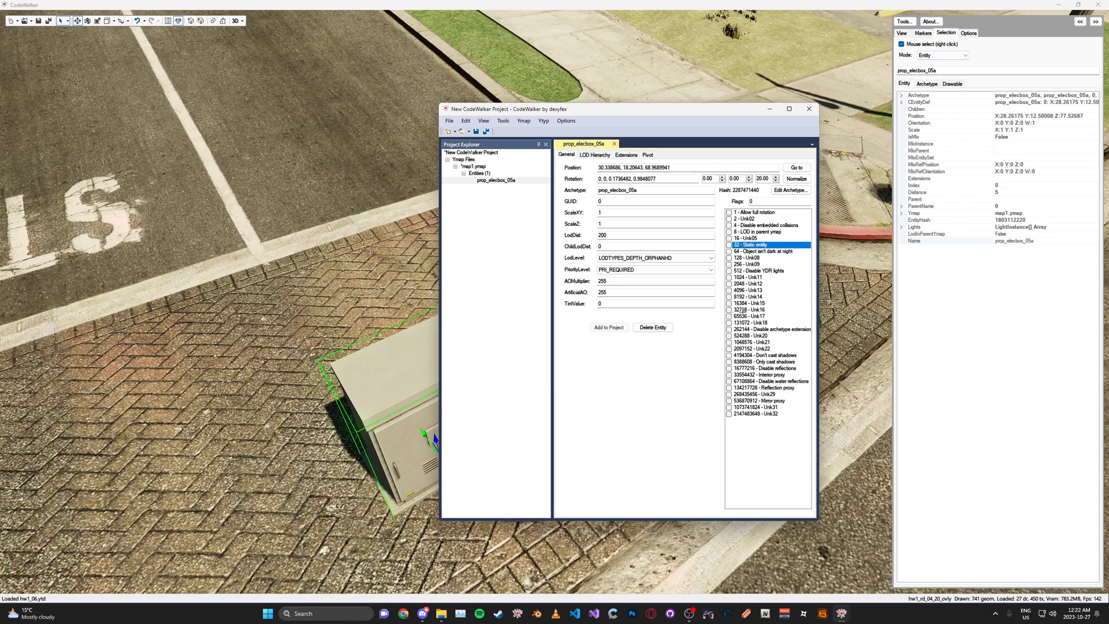
Step: Enable the Unk20 and Unk21 entity flags on the electrical box, giving 1572864
{"action": "left_click", "coordinate": [731, 343]}
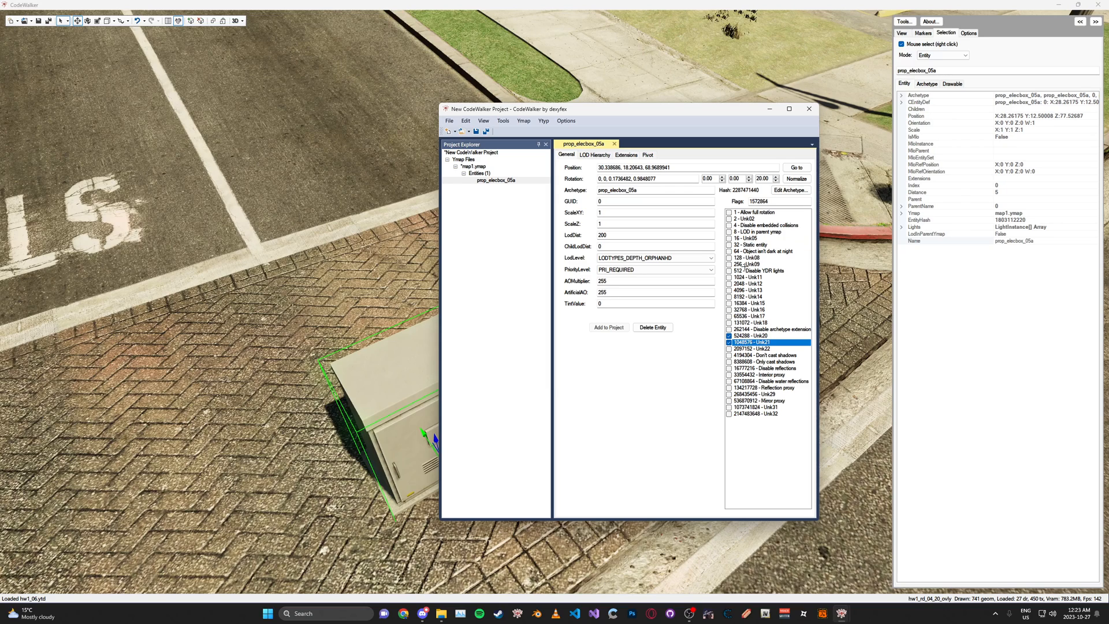
{"action": "left_click", "coordinate": [729, 335]}
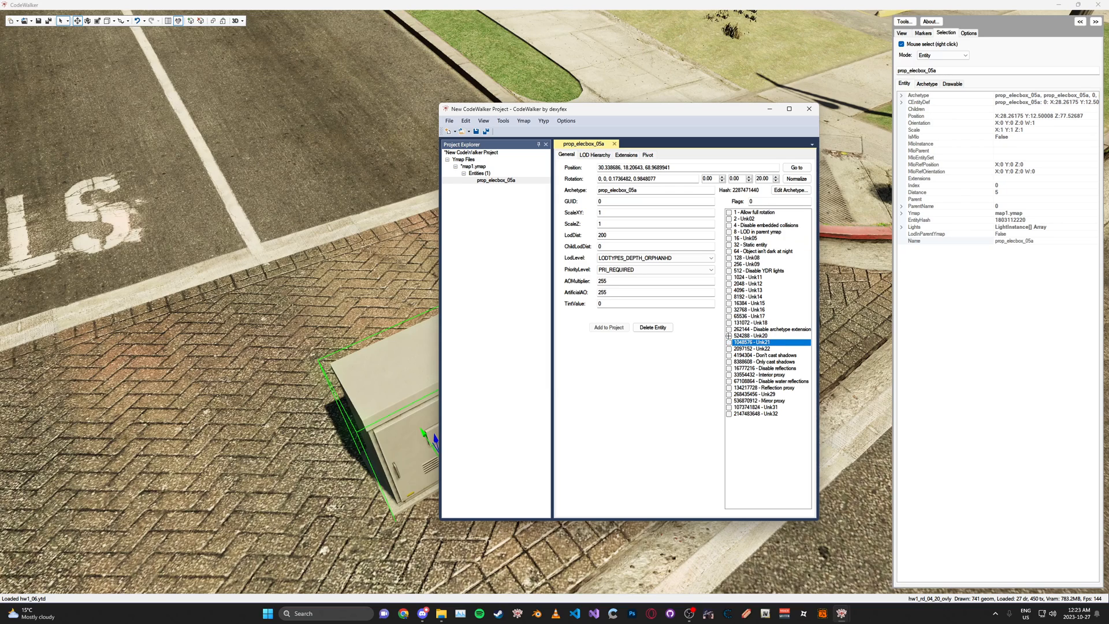
{"action": "left_click", "coordinate": [728, 335]}
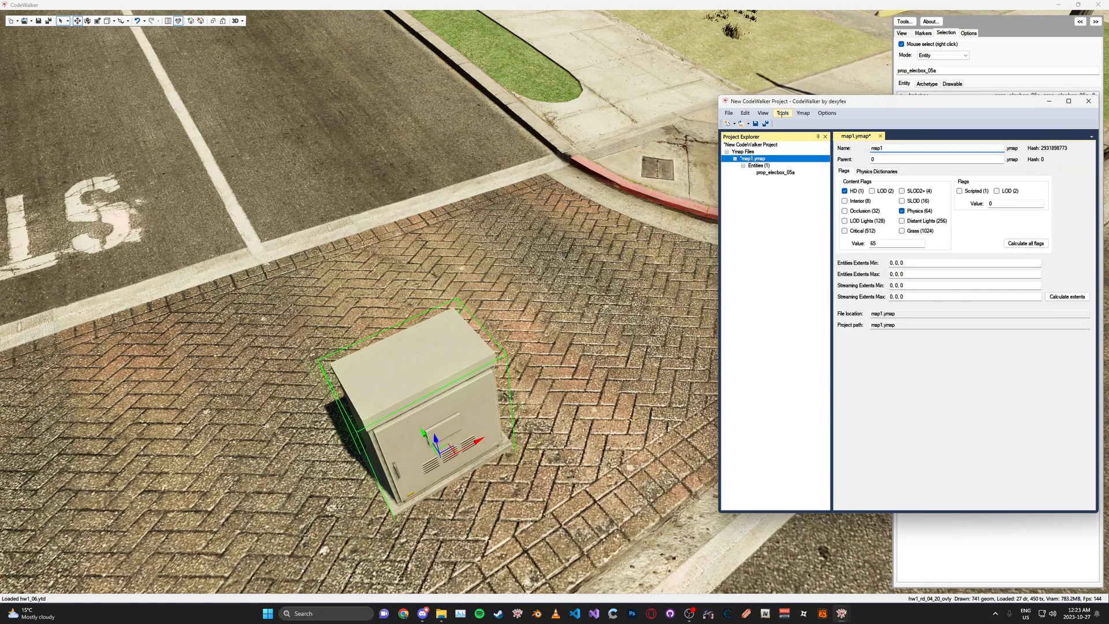
Step: Recalculate map1.ymap's content flags to 1 and calculate its extents
{"action": "left_click_drag", "start_coordinate": [778, 101], "coordinate": [704, 95]}
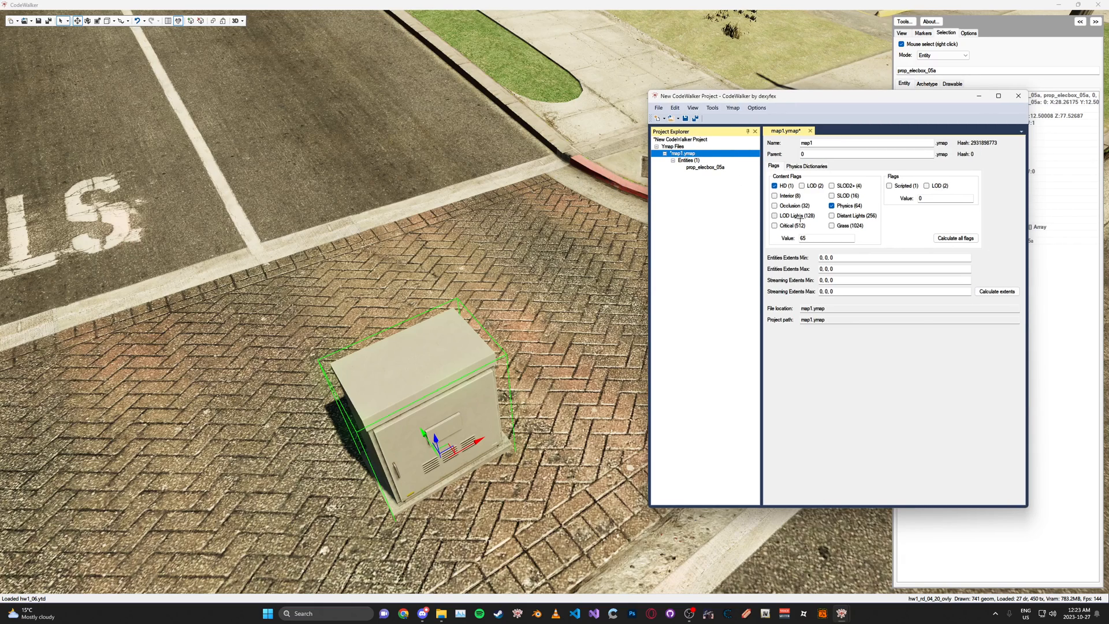
{"action": "mouse_move", "coordinate": [930, 255]}
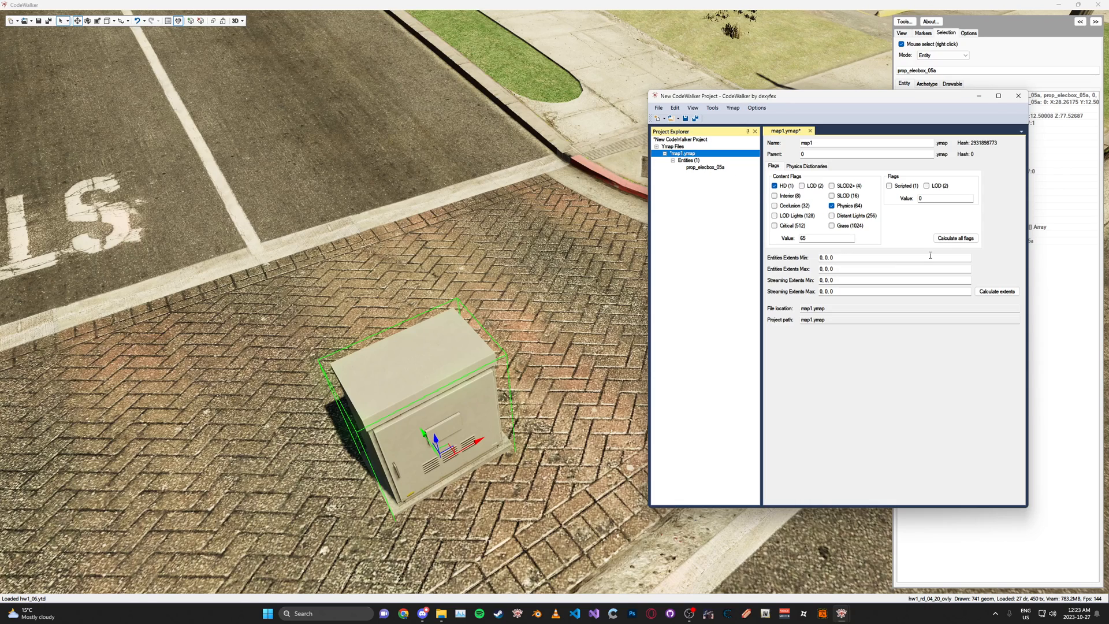
{"action": "left_click", "coordinate": [954, 238]}
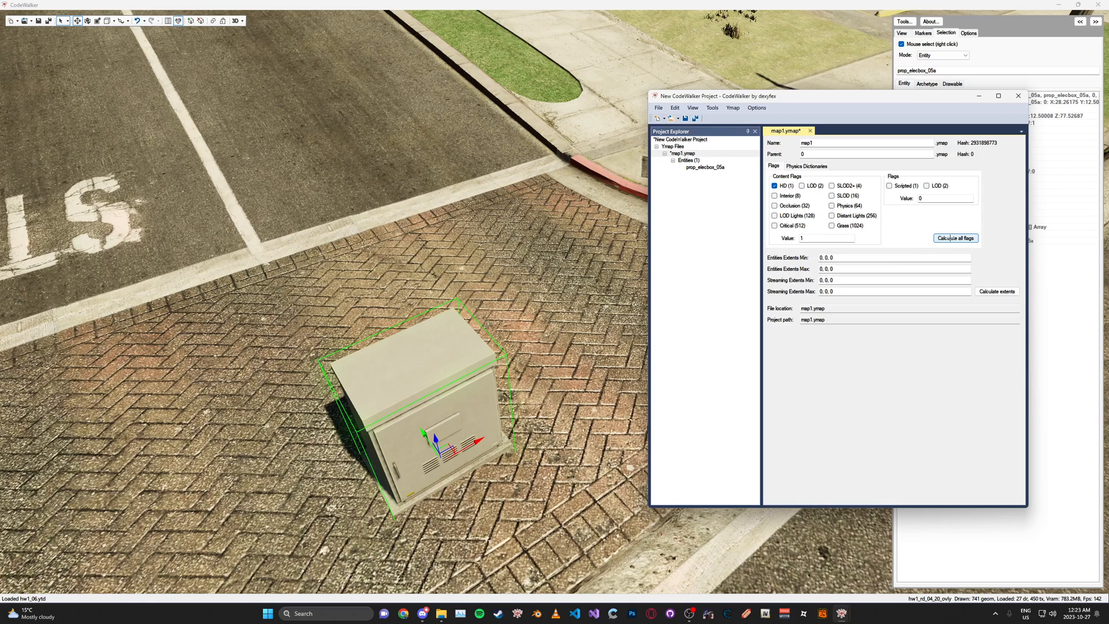
{"action": "left_click", "coordinate": [996, 291]}
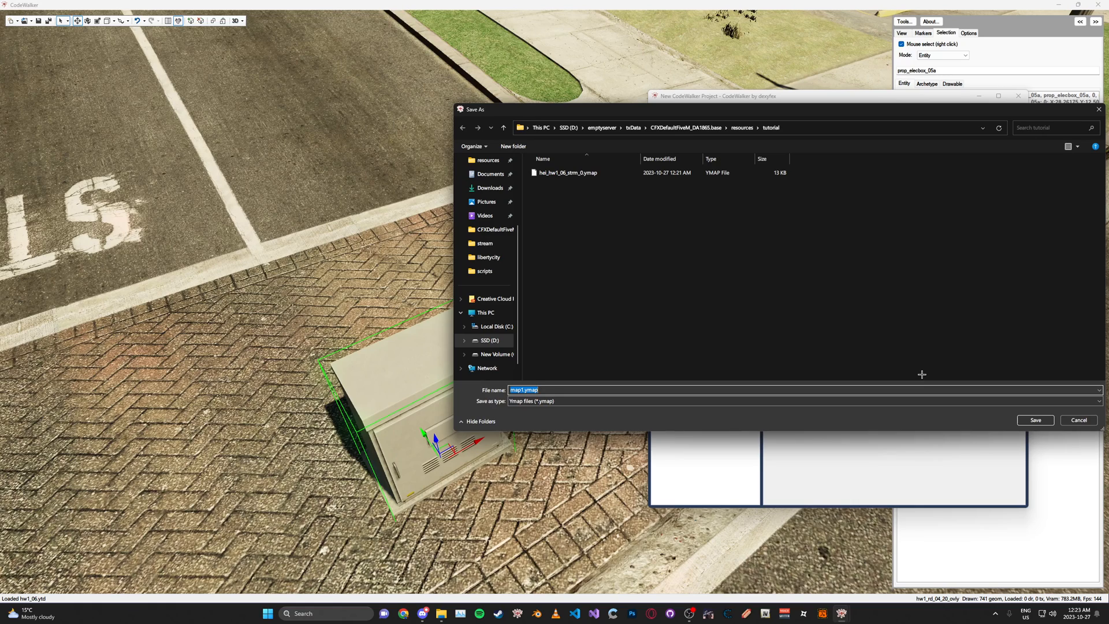
Step: Save the map as tutorial_strm_0.ymap in the tutorial folder
{"action": "type", "text": "tutr"}
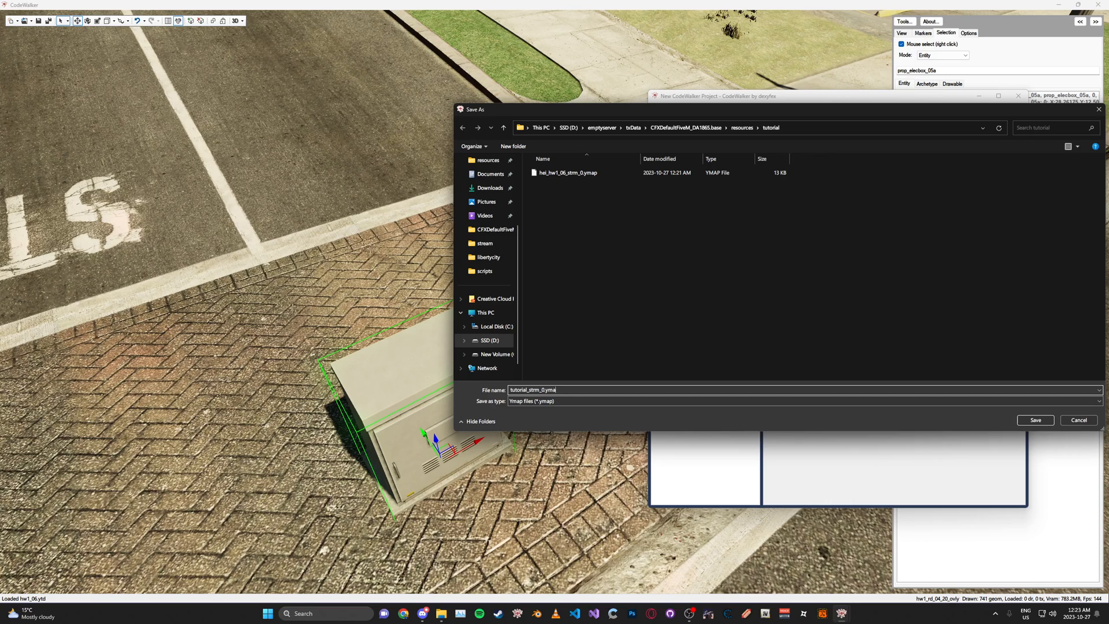
{"action": "left_click", "coordinate": [1034, 419]}
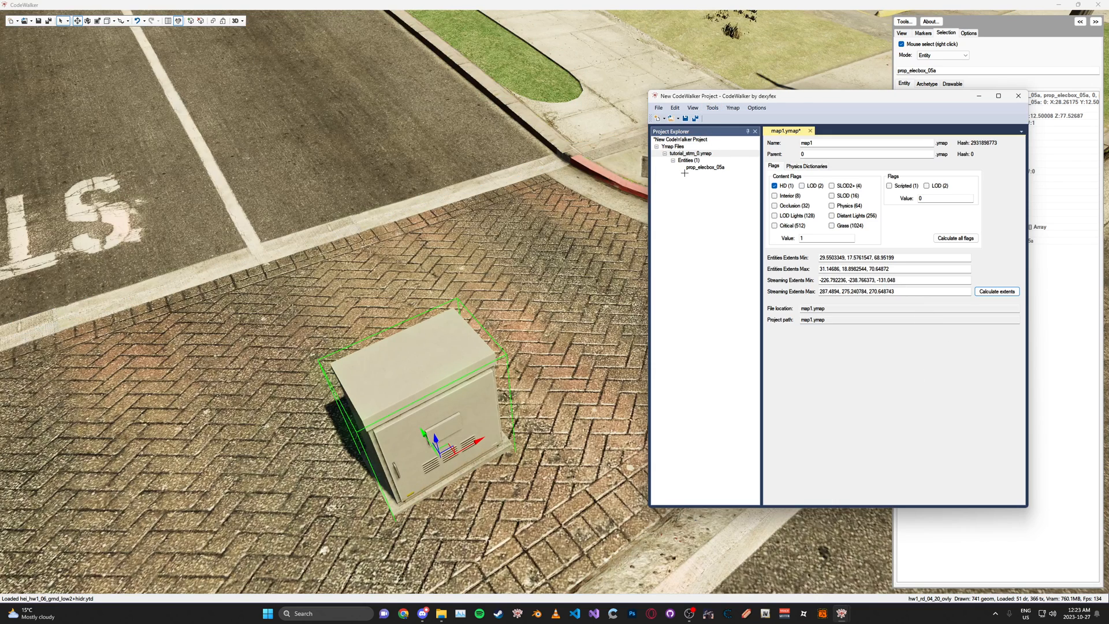
Step: Generate a _manifest.ymf for tutorial_strm_0 and reopen the prop_elecbox_05a properties
{"action": "left_click", "coordinate": [711, 107]}
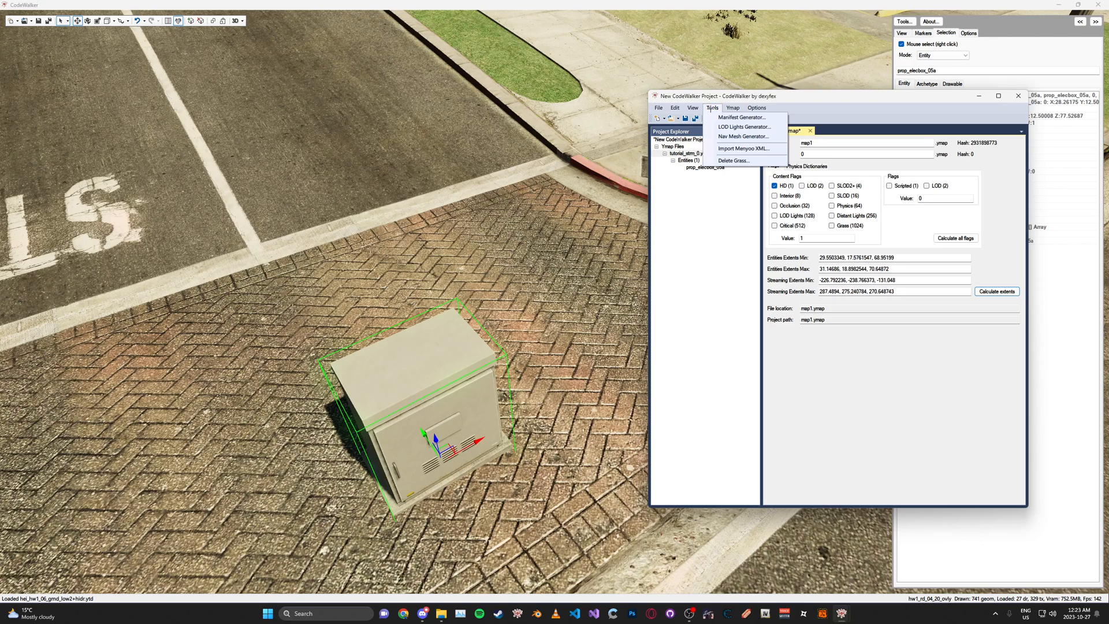
{"action": "left_click", "coordinate": [740, 117]}
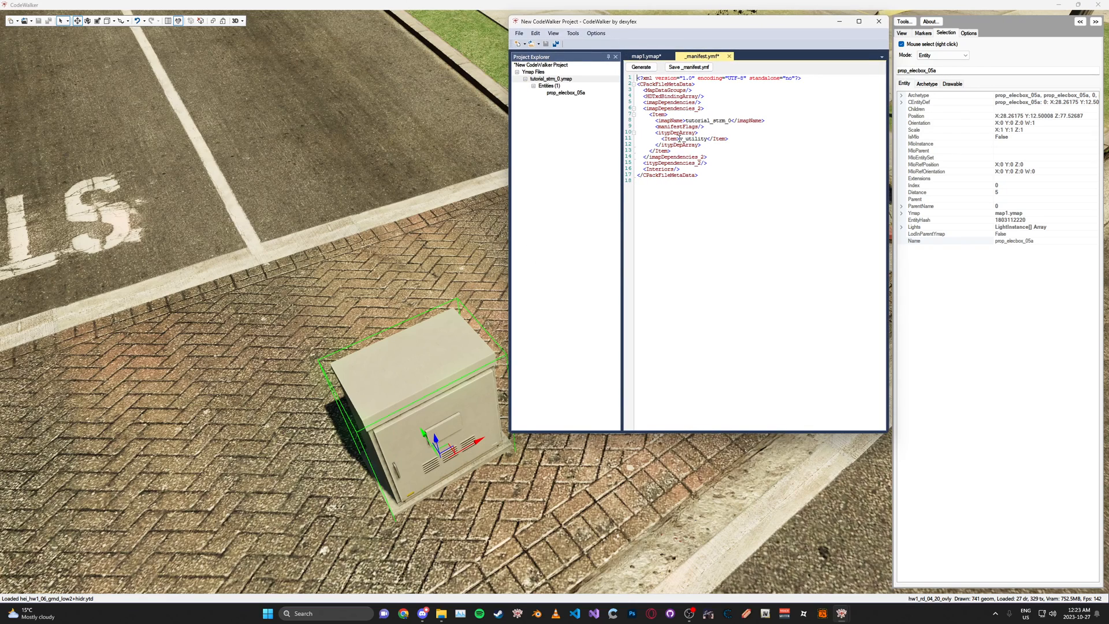
{"action": "double_click", "coordinate": [696, 138]}
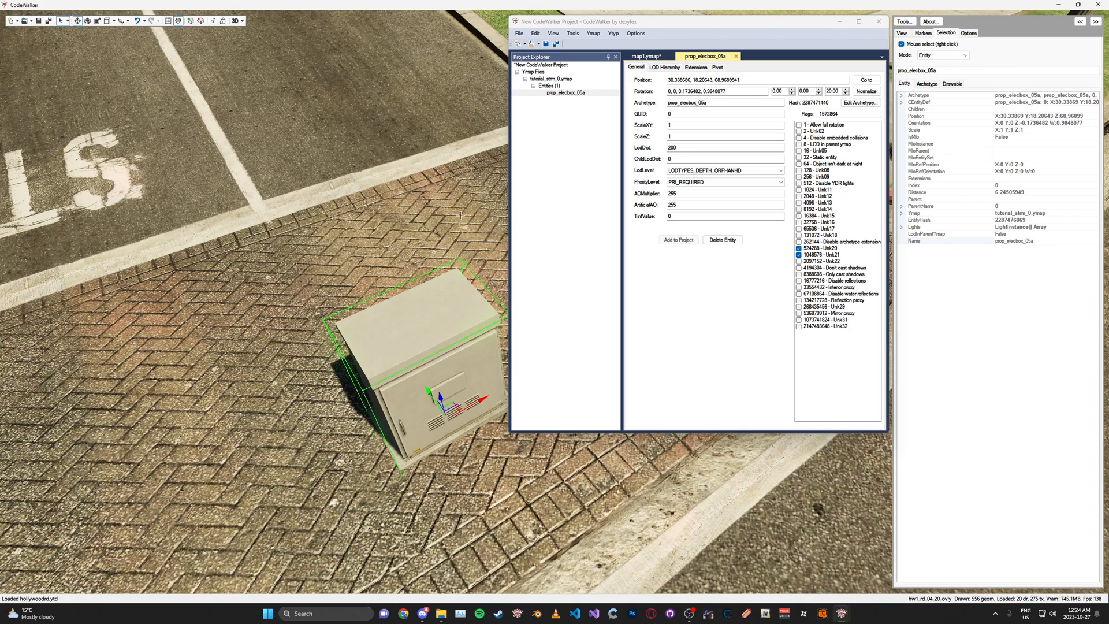
Step: Regenerate the manifest and start saving _manifest.ymf to the tutorial folder
{"action": "left_click", "coordinate": [573, 33]}
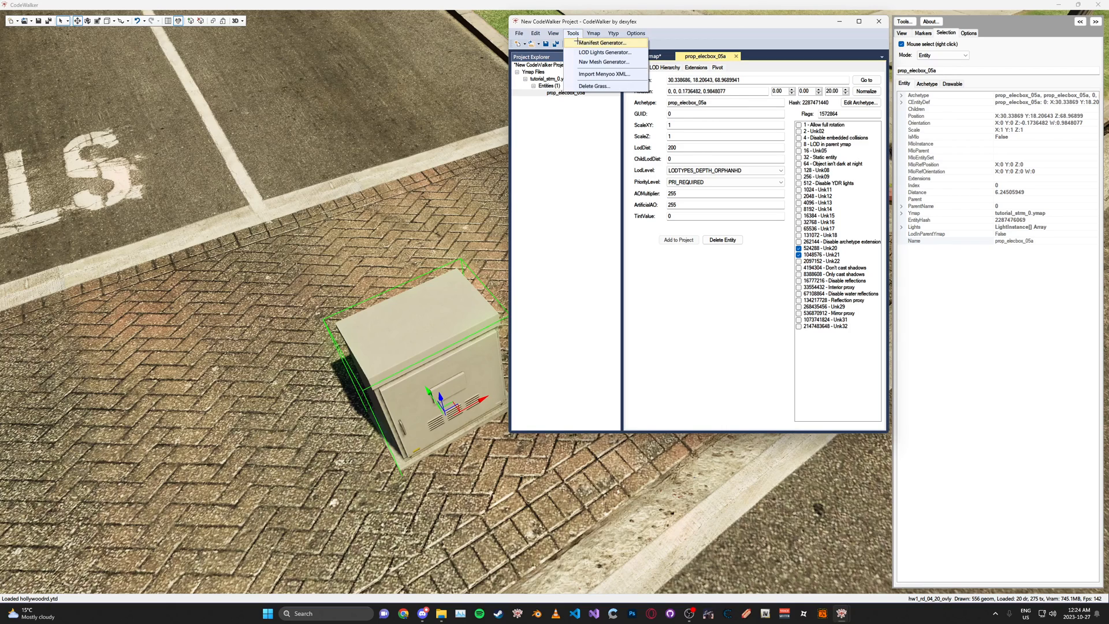
{"action": "left_click", "coordinate": [601, 42]}
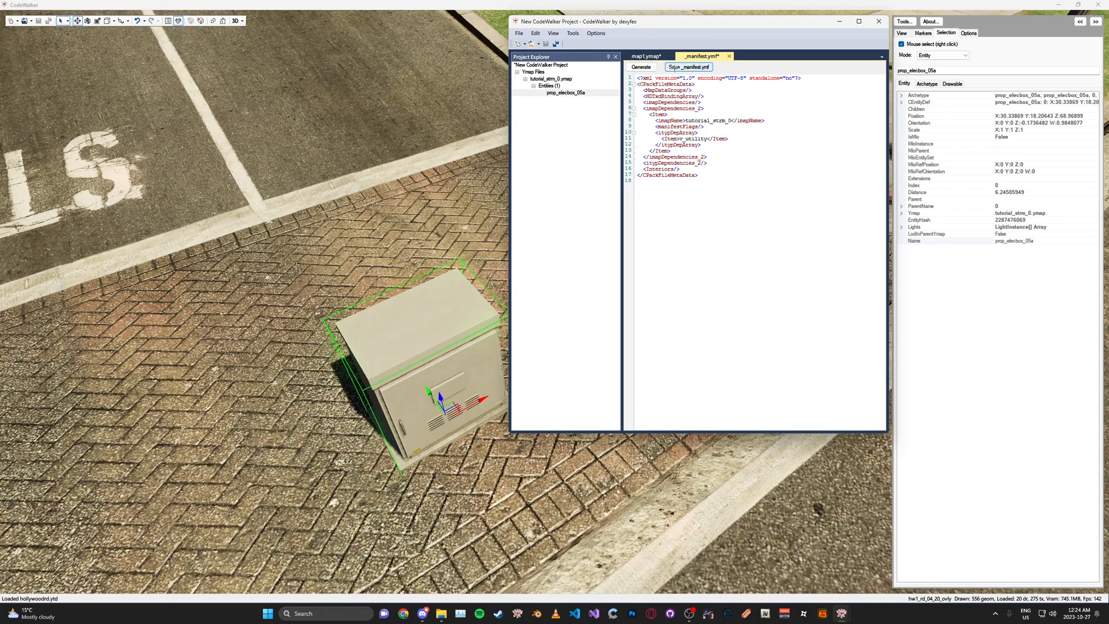
{"action": "left_click", "coordinate": [687, 67]}
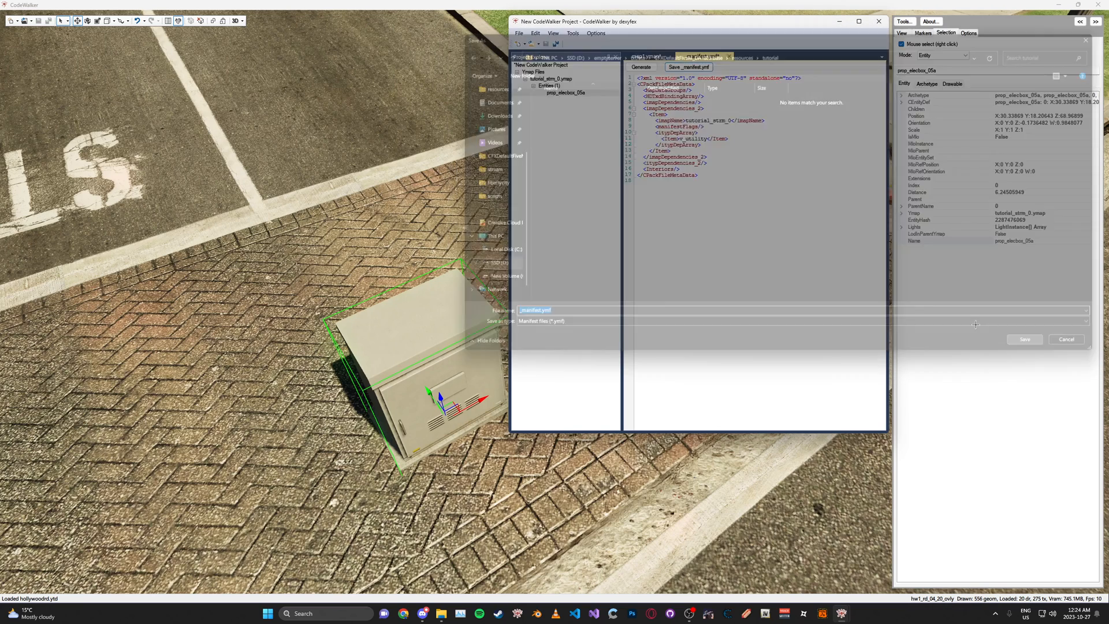